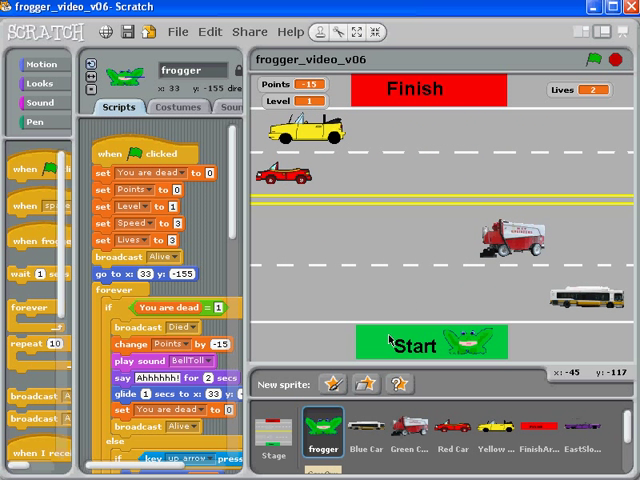
pyautogui.moveTo(330, 388)
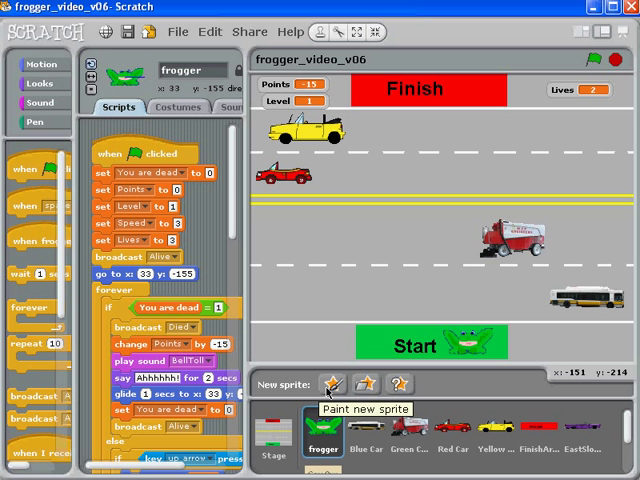
# Start painting a brand-new sprite, bringing up a blank paint editor canvas.
pyautogui.click(328, 384)
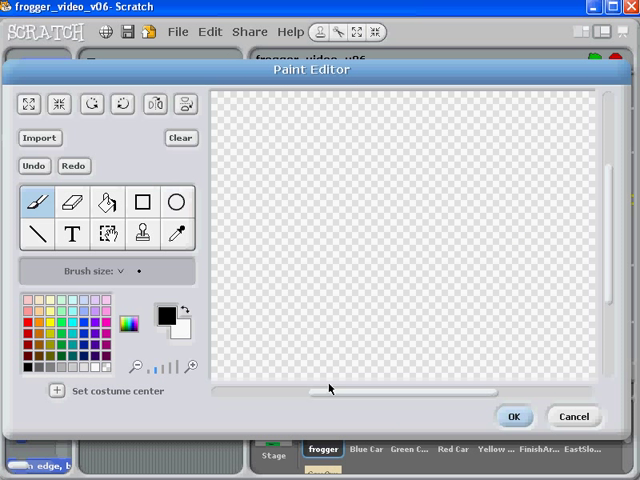
pyautogui.moveTo(322, 398)
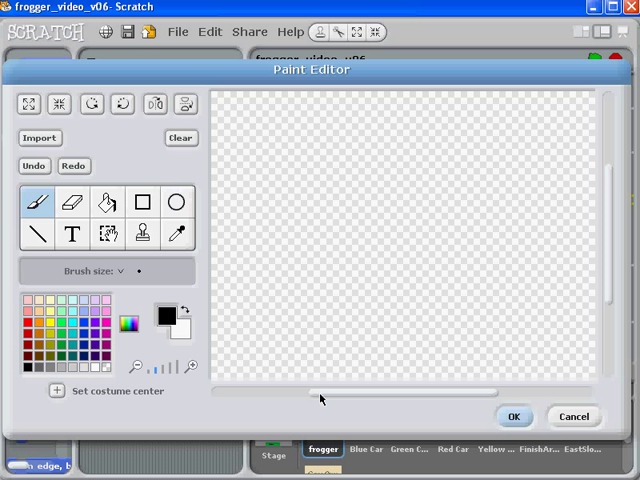
pyautogui.moveTo(184, 410)
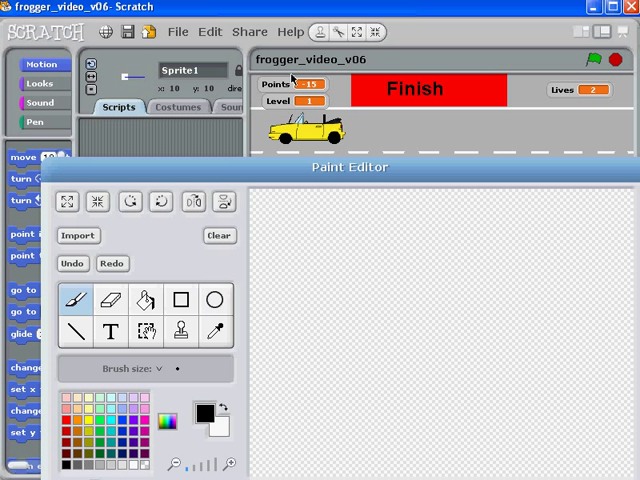
pyautogui.moveTo(424, 186)
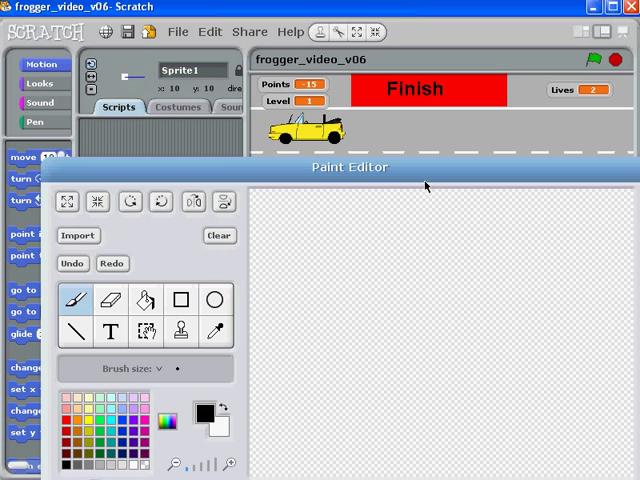
pyautogui.moveTo(352, 184)
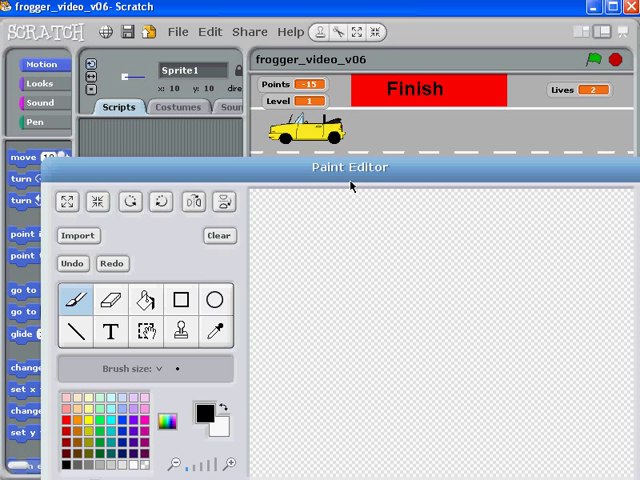
# Draw a large filled black rectangle on the new sprite's canvas.
pyautogui.click(180, 300)
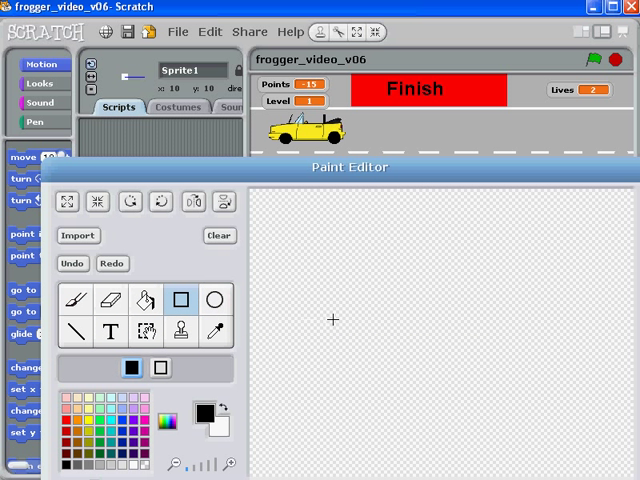
pyautogui.moveTo(360, 316); pyautogui.dragTo(524, 418)
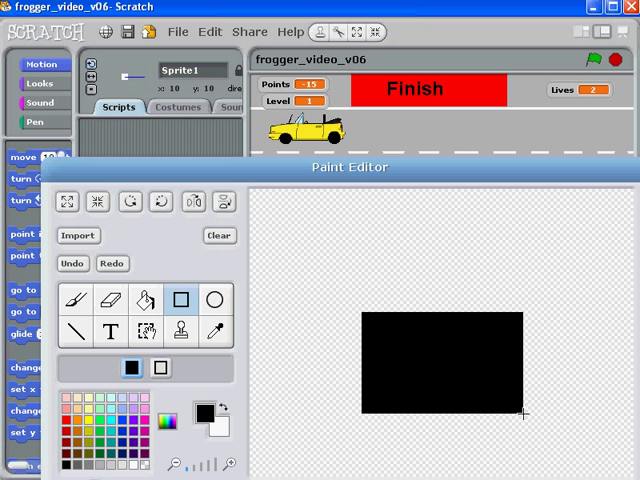
pyautogui.click(146, 332)
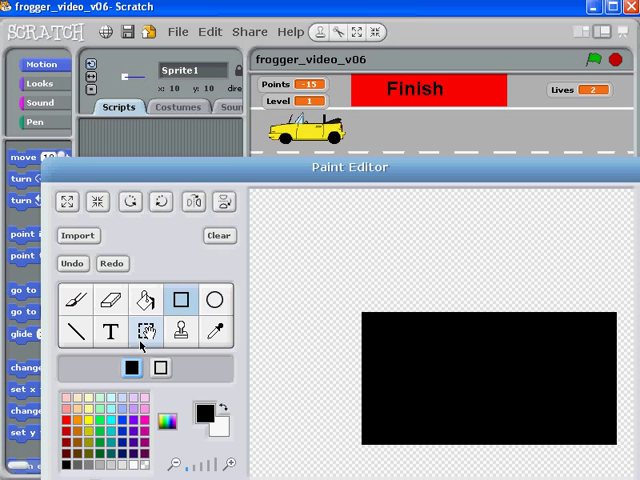
# Pick the paint bucket with red and a gradient fill mode ready for the rectangle.
pyautogui.click(146, 300)
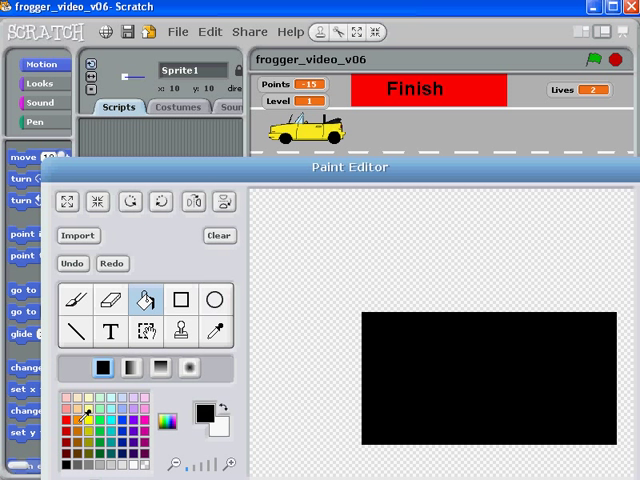
pyautogui.click(484, 376)
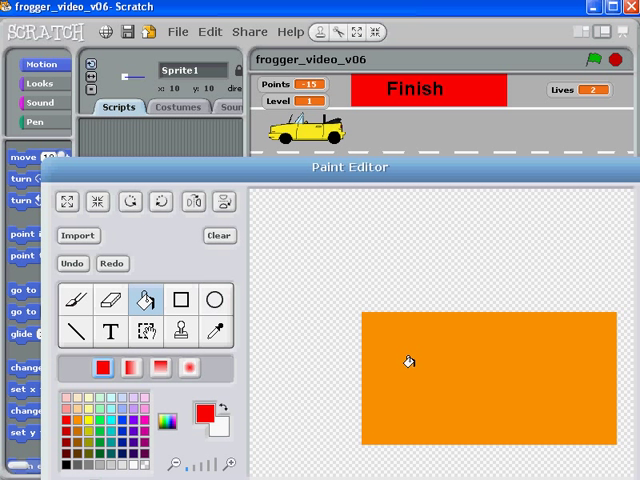
pyautogui.moveTo(392, 362)
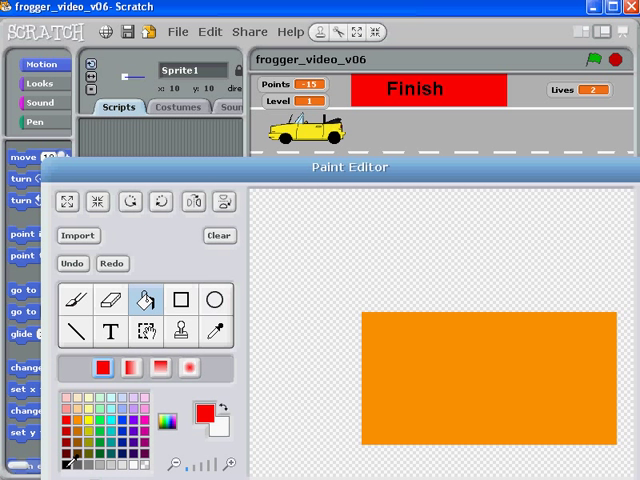
pyautogui.click(78, 460)
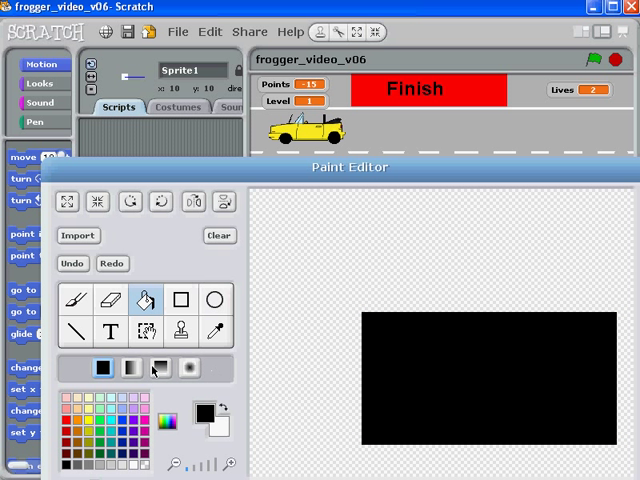
# Fill the rectangle with a red-to-white gradient and view the new sprite's costumes.
pyautogui.click(180, 300)
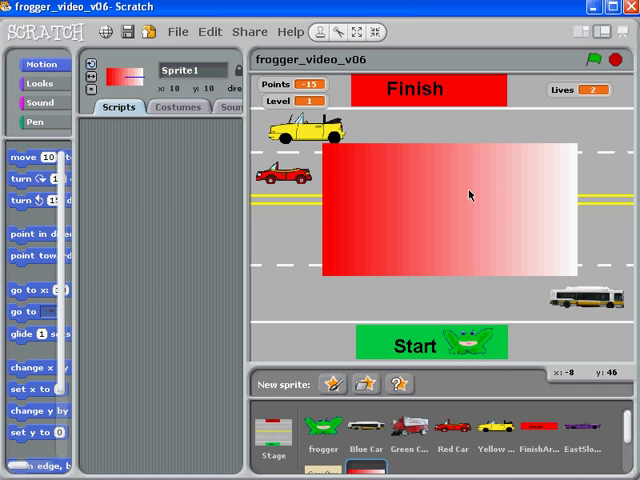
pyautogui.moveTo(464, 160)
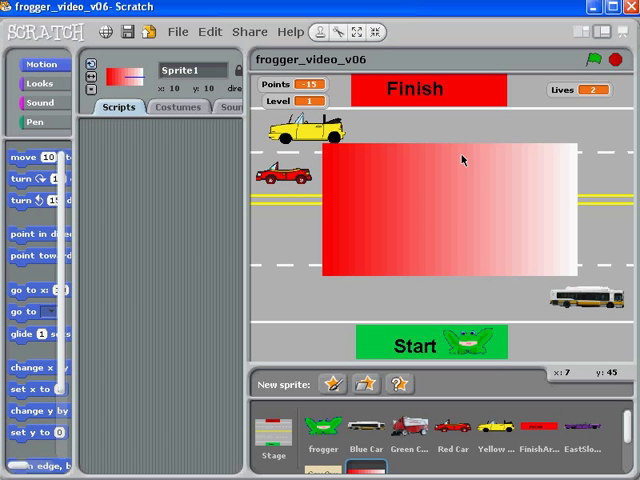
pyautogui.moveTo(388, 220)
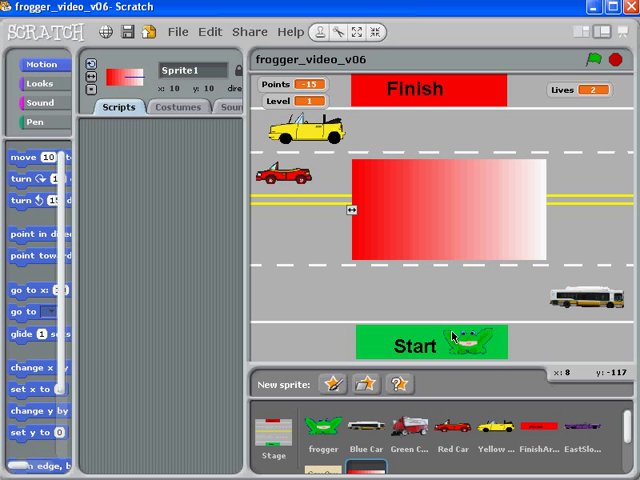
pyautogui.moveTo(388, 202)
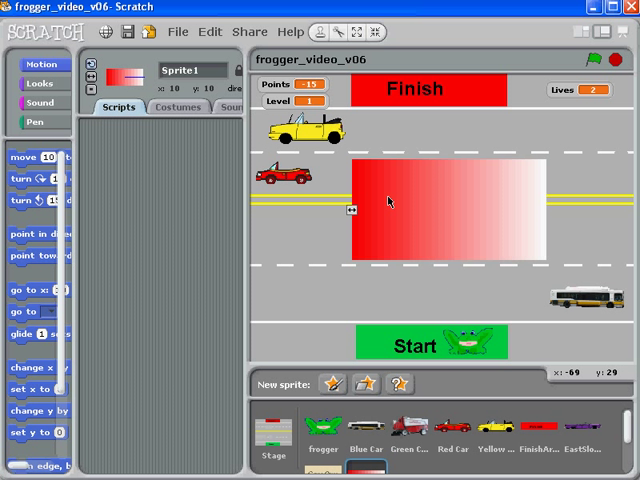
pyautogui.click(180, 108)
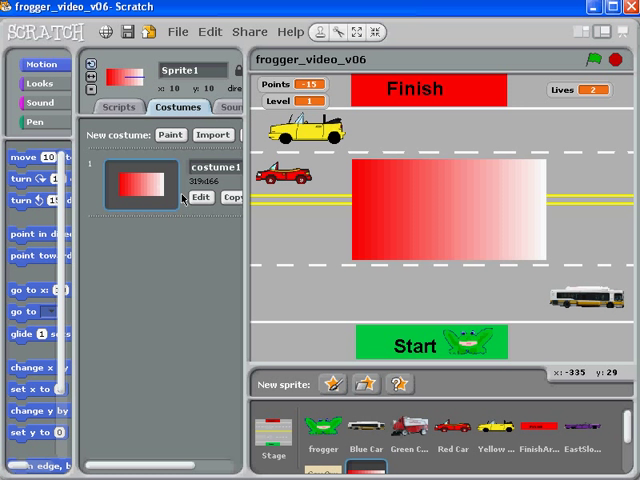
# Write 'Sorry, you died.' in black text across the gradient costume and confirm it.
pyautogui.click(200, 196)
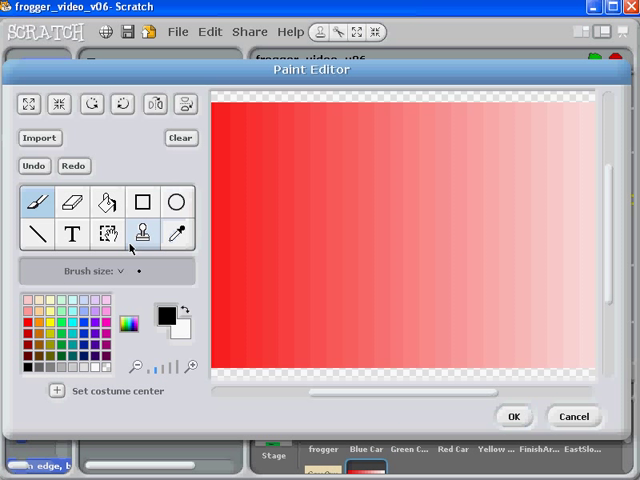
pyautogui.click(72, 232)
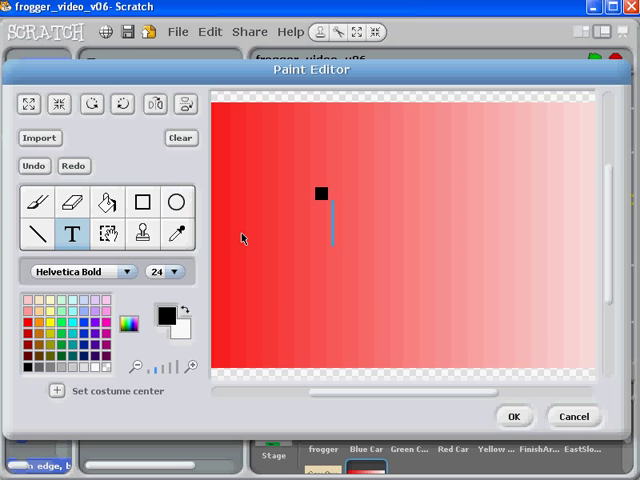
pyautogui.write('Sorry,')
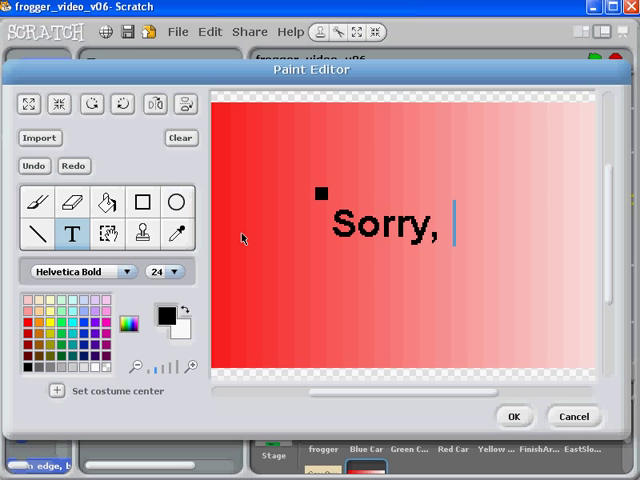
pyautogui.write('you died.')
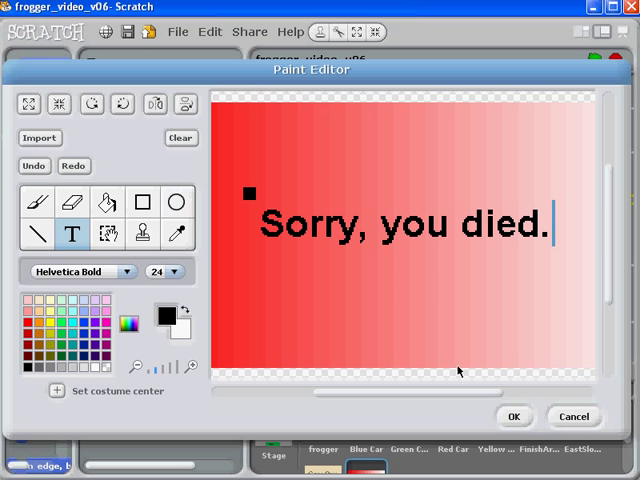
pyautogui.click(512, 416)
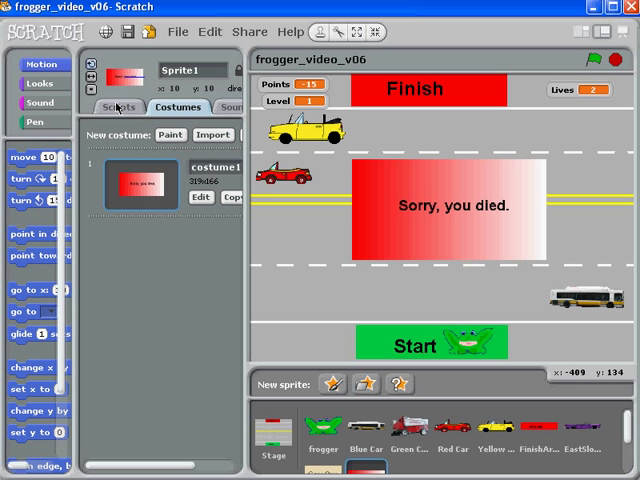
# Look through the Frogger sprite's scripts to check its Alive and Dead broadcasts.
pyautogui.click(118, 108)
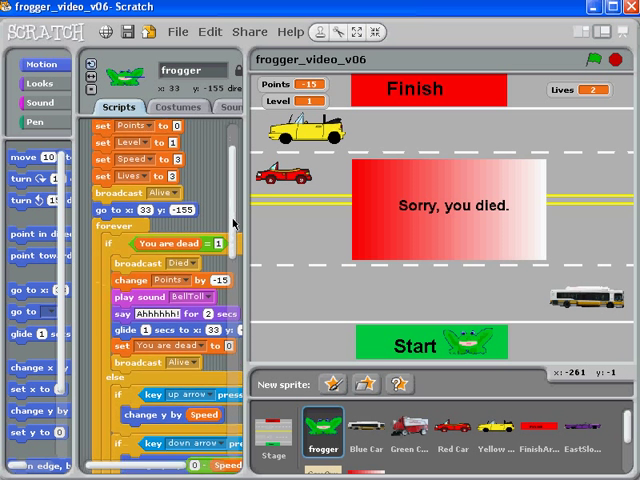
pyautogui.scroll(-3)
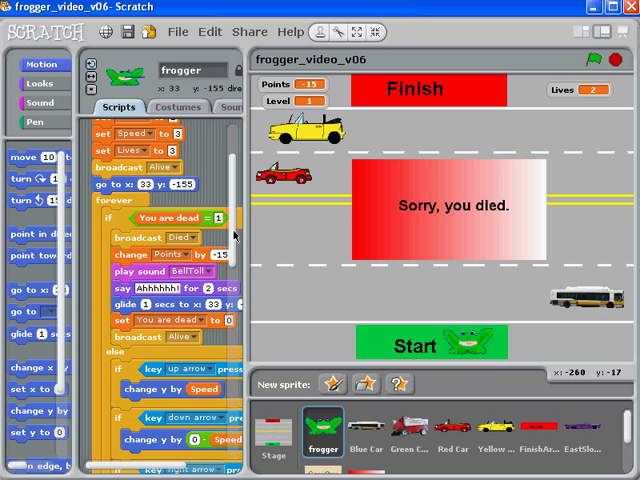
pyautogui.scroll(-3)
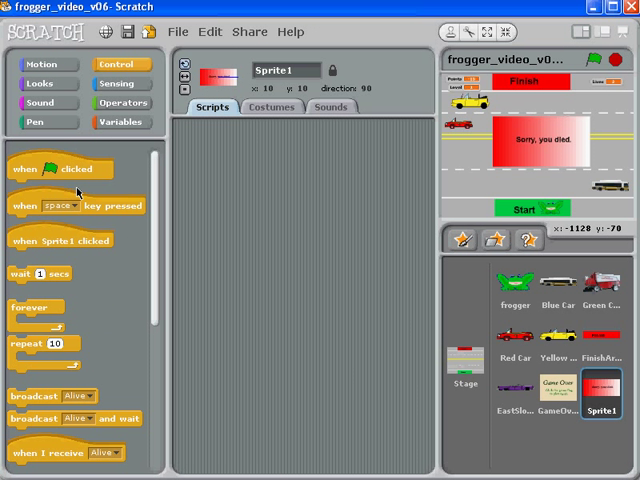
# Make the splash sprite hide when it receives the Alive broadcast.
pyautogui.moveTo(48, 452); pyautogui.dragTo(248, 228)
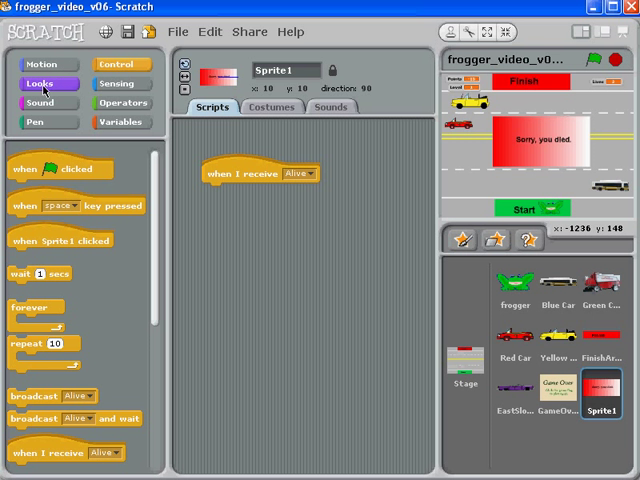
pyautogui.click(42, 84)
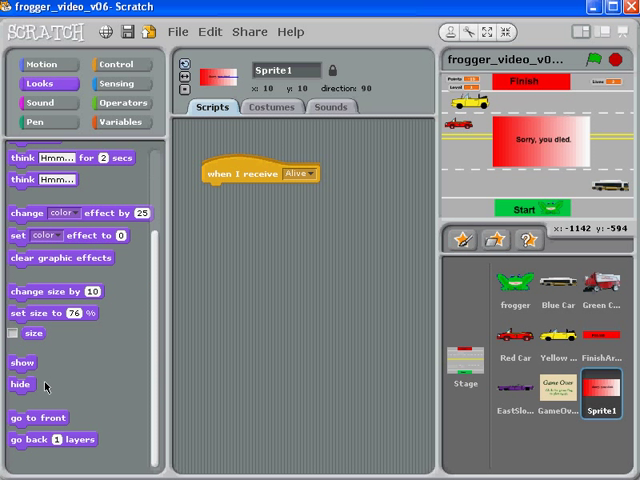
pyautogui.moveTo(20, 384); pyautogui.dragTo(214, 192)
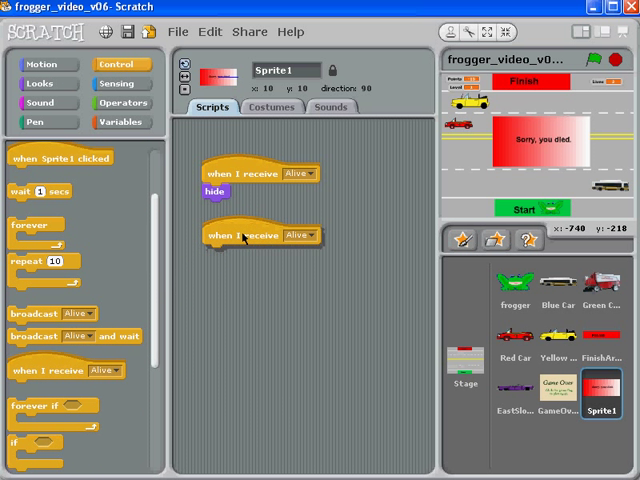
# Make the splash show, wait 2 seconds, then hide when it receives the Dead broadcast.
pyautogui.click(300, 236)
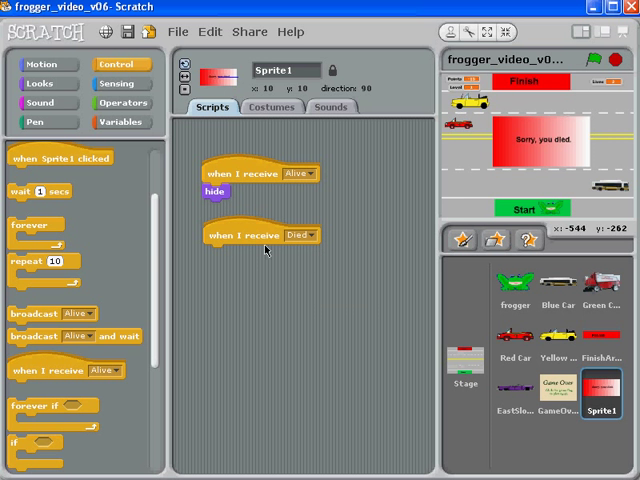
pyautogui.click(42, 84)
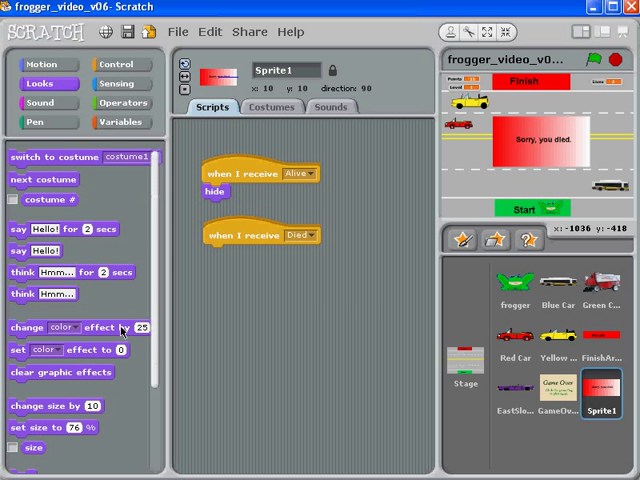
pyautogui.scroll(-3)
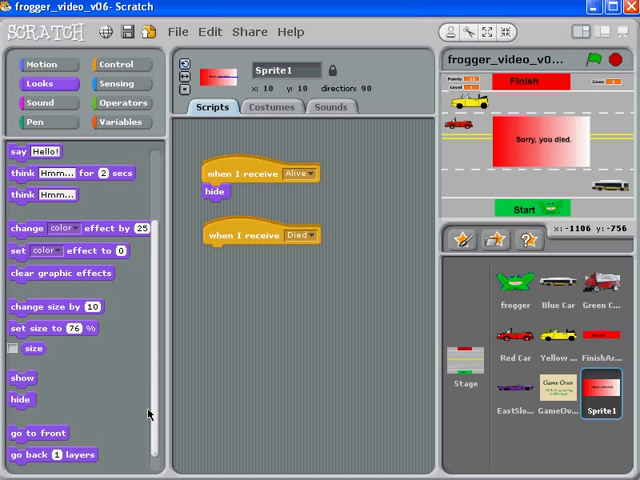
pyautogui.moveTo(22, 376); pyautogui.dragTo(224, 260)
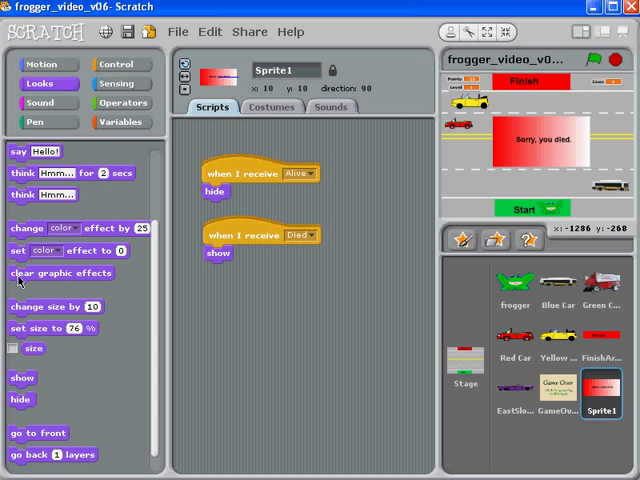
pyautogui.moveTo(20, 400); pyautogui.dragTo(218, 316)
pyautogui.write('2')
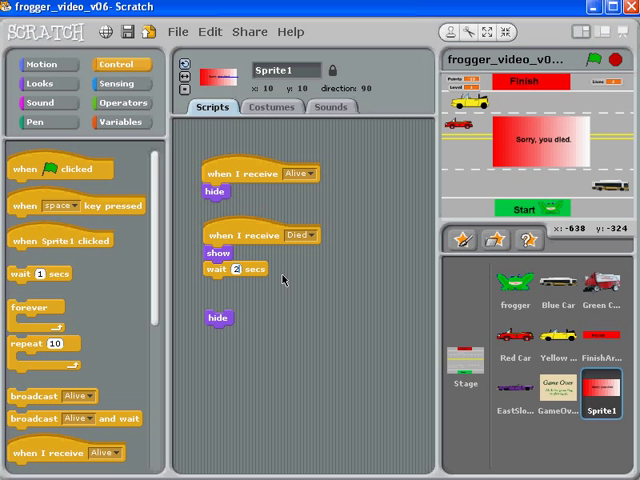
pyautogui.moveTo(216, 318); pyautogui.dragTo(216, 292)
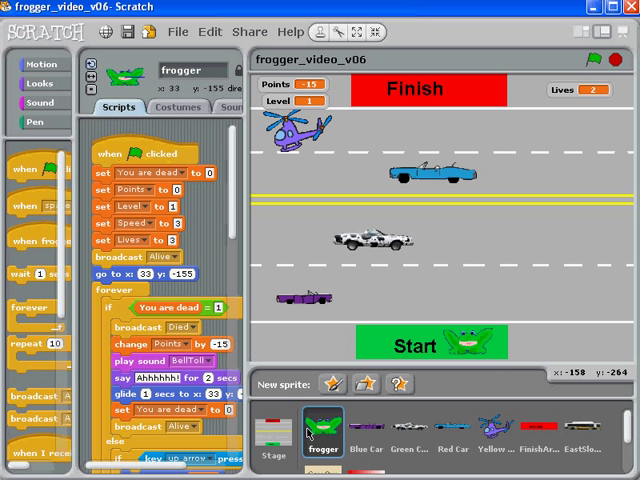
# Run the Frogger game with the green flag, checking the splash stays hidden while alive.
pyautogui.scroll(-3)
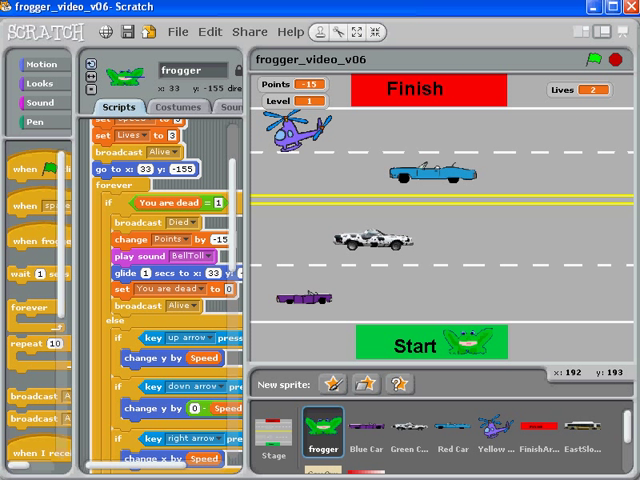
pyautogui.click(596, 60)
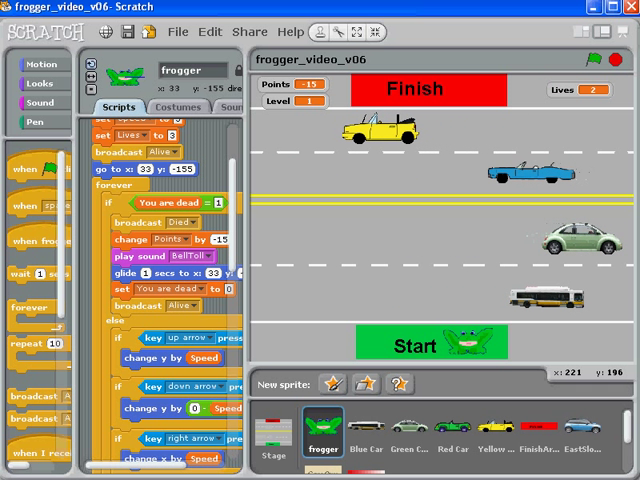
pyautogui.moveTo(484, 236)
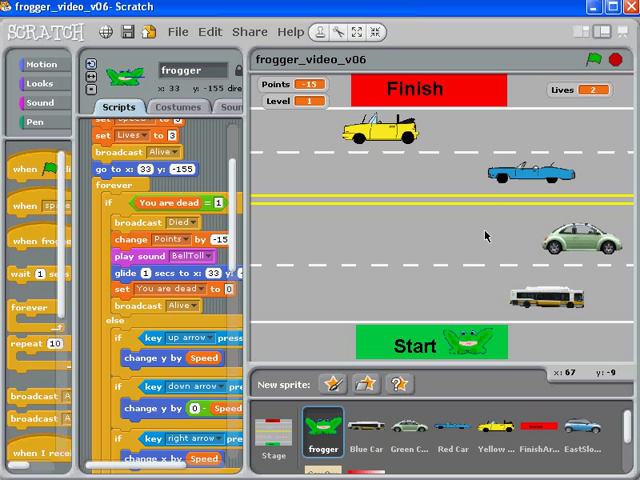